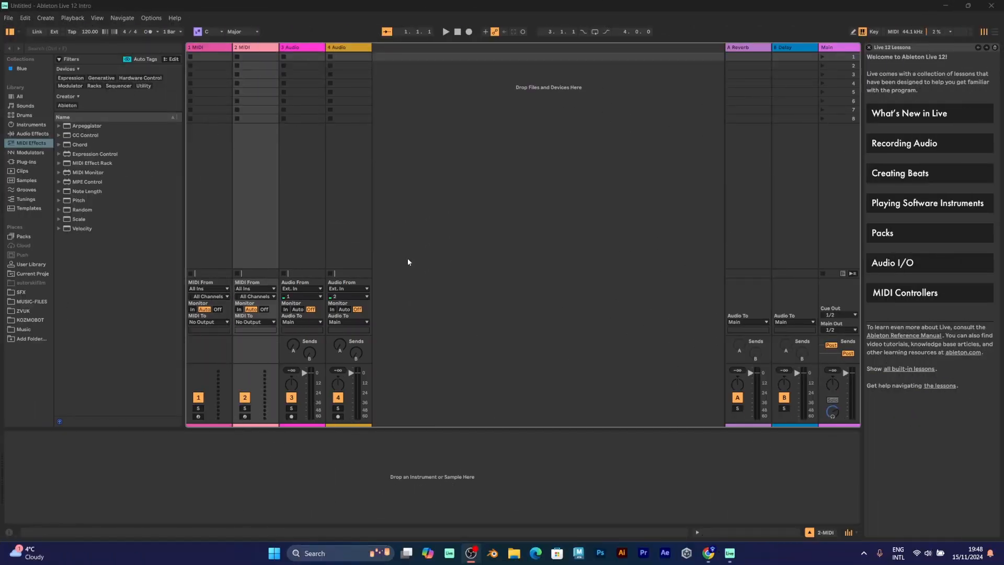
- Filter the Clips browser to Music Clip, Chord Progression and Pop tags
click(209, 47)
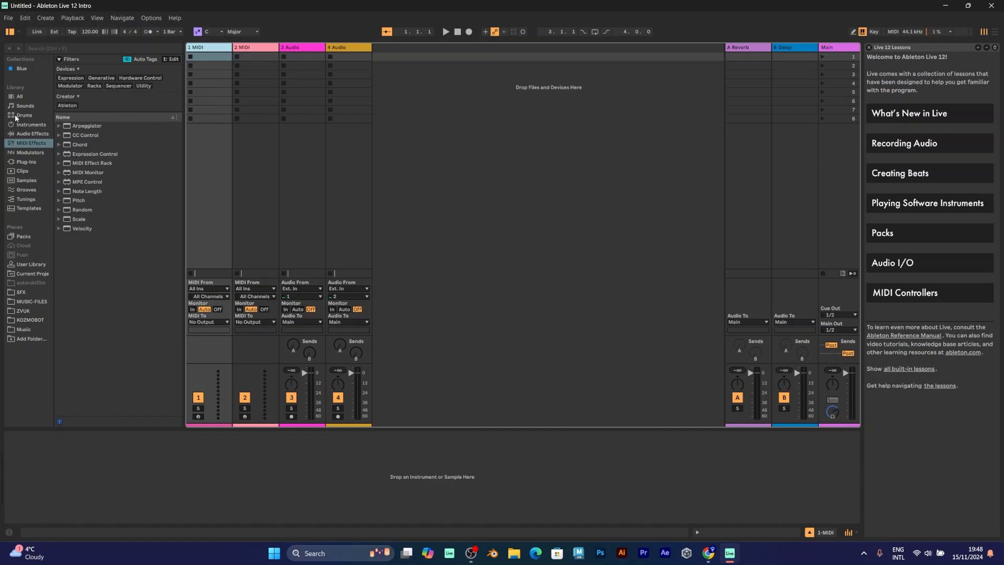
mouse_move(16, 175)
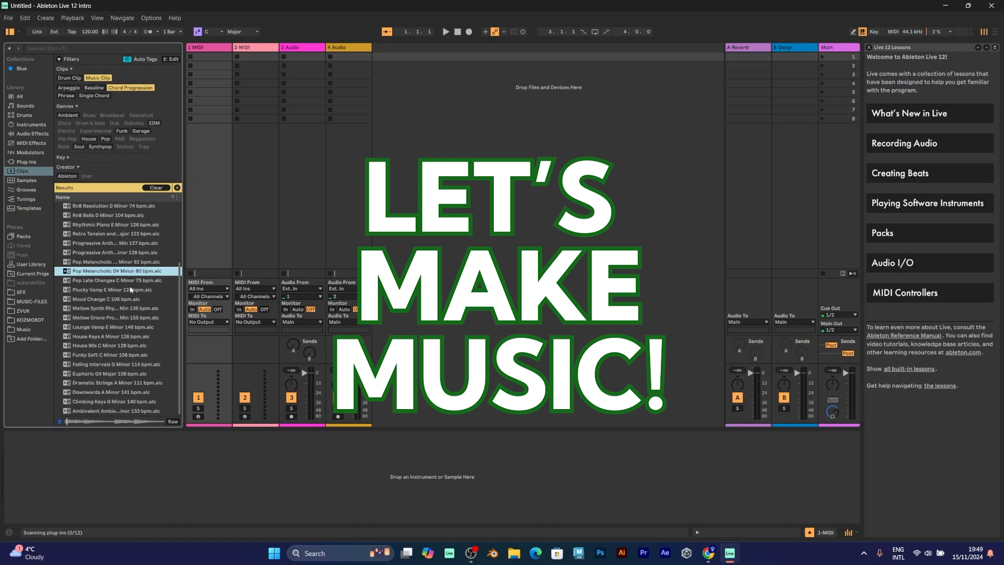
- Drop the Pop Late Changes C Minor clip onto a new Grand Piano track and list Arpeggiator presets
click(996, 32)
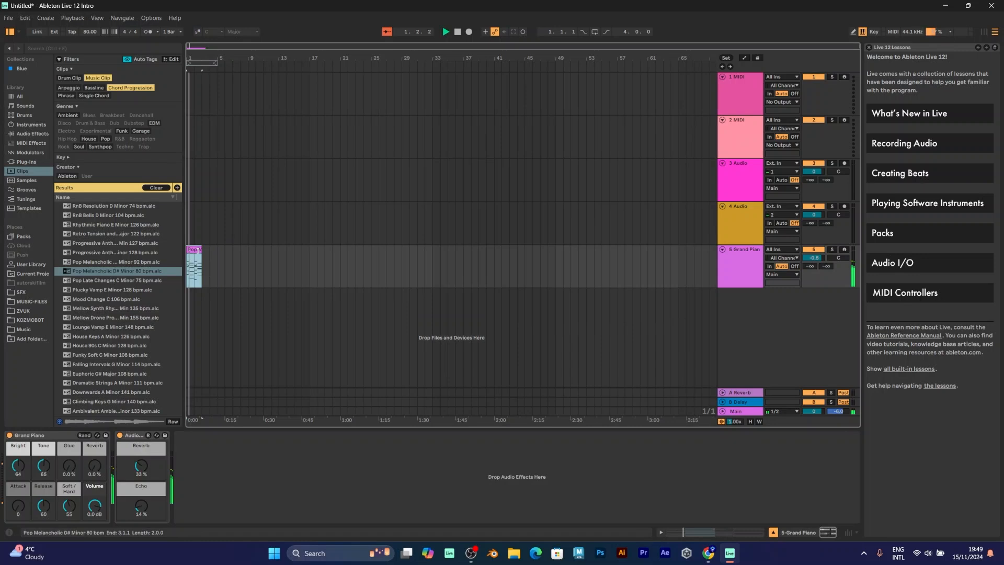
click(116, 282)
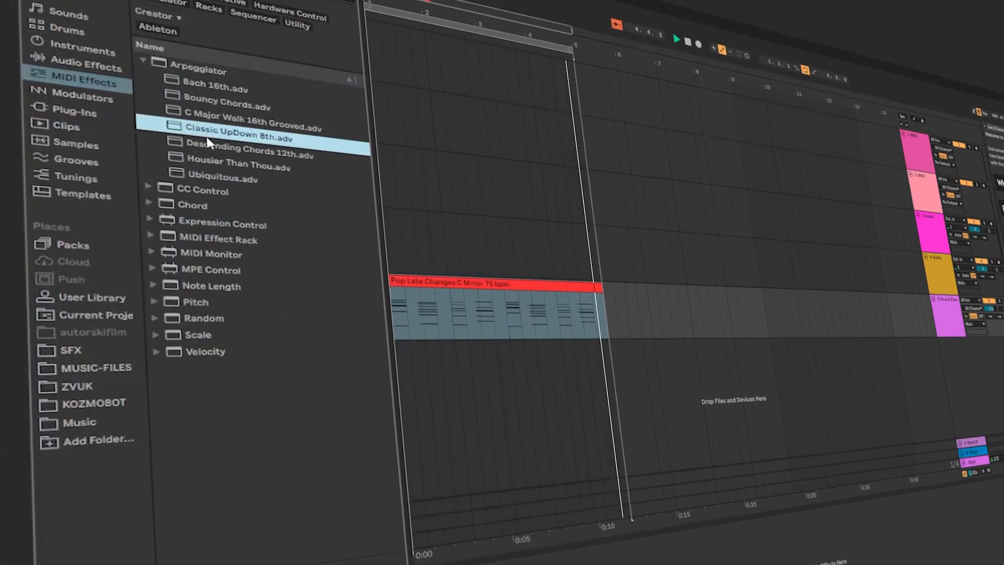
- Load the Classic UpDown 8th arpeggiator before the Grand Piano, at +12 semitones distance
double_click(239, 138)
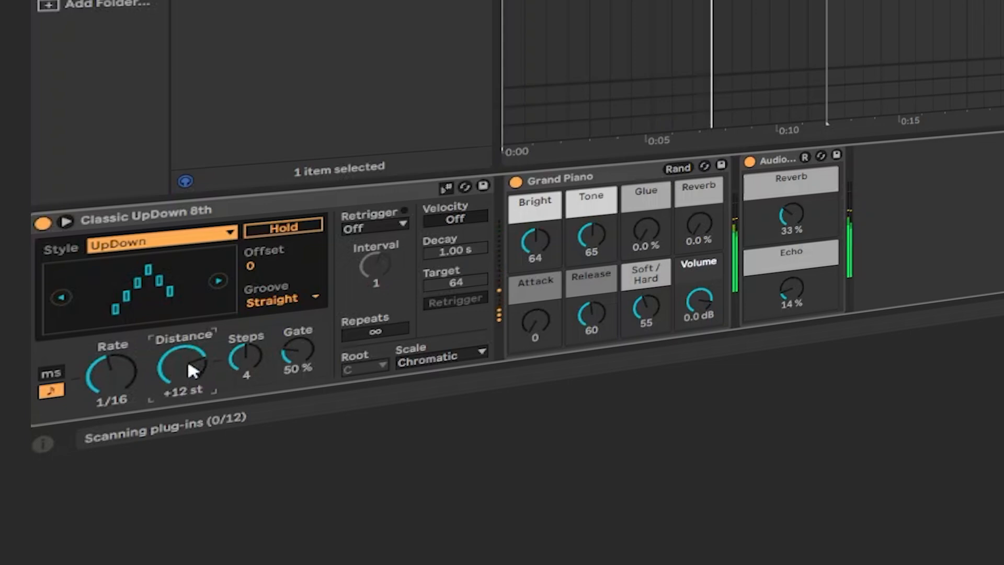
mouse_move(188, 371)
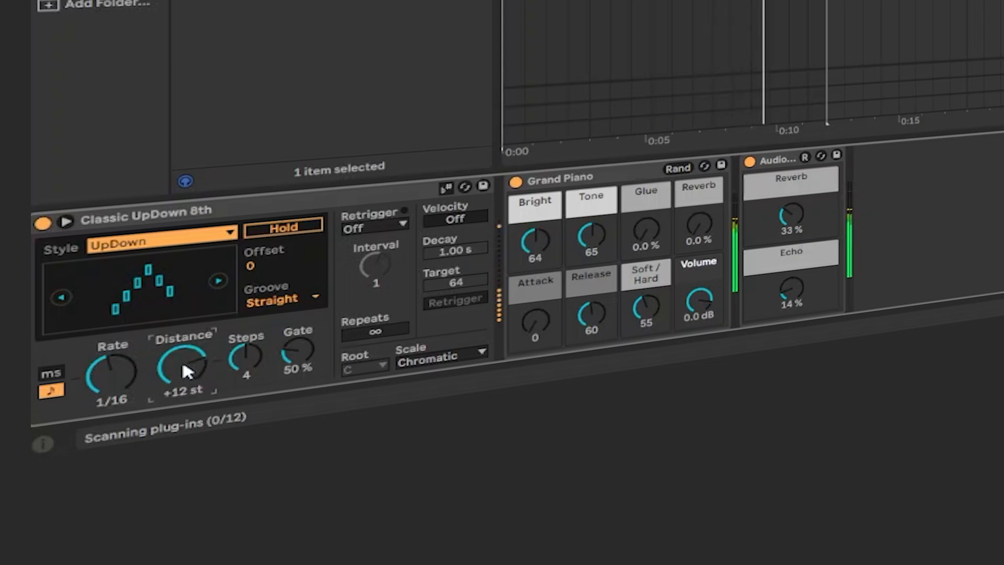
mouse_move(182, 397)
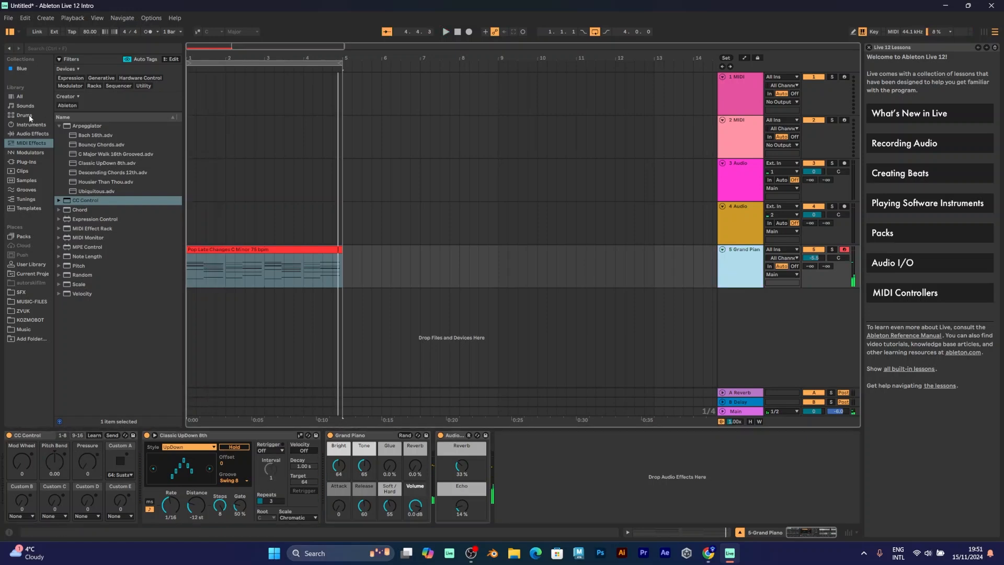
- Filter Sounds by Pad, try Basic Digi Pad, then settle on Basic Brass Pad
click(26, 106)
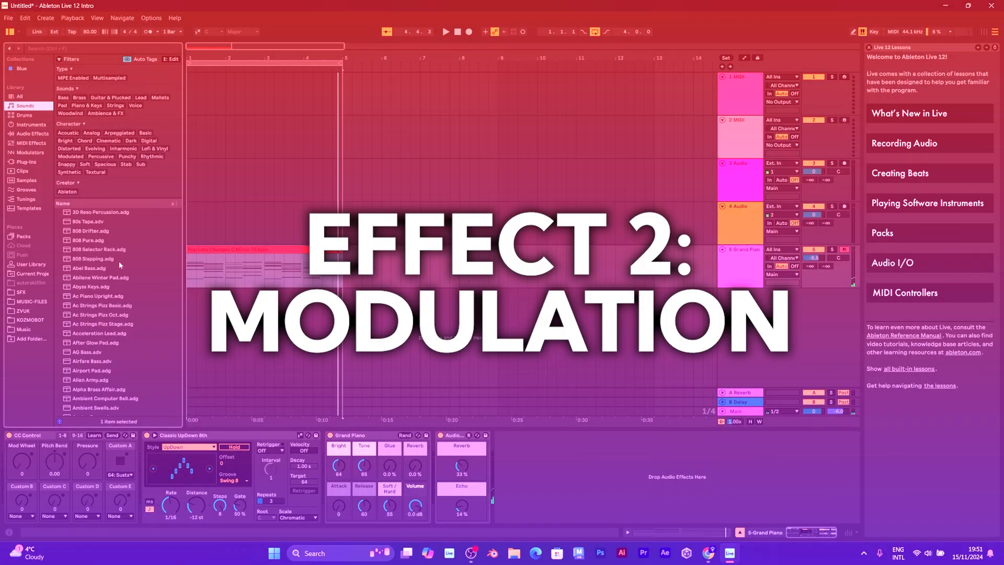
scroll(down, 3)
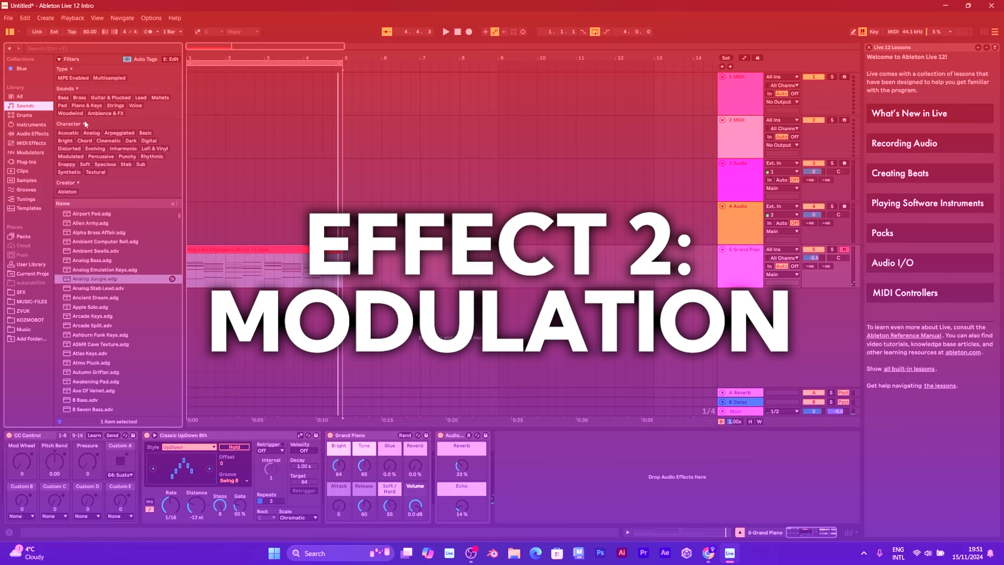
click(62, 105)
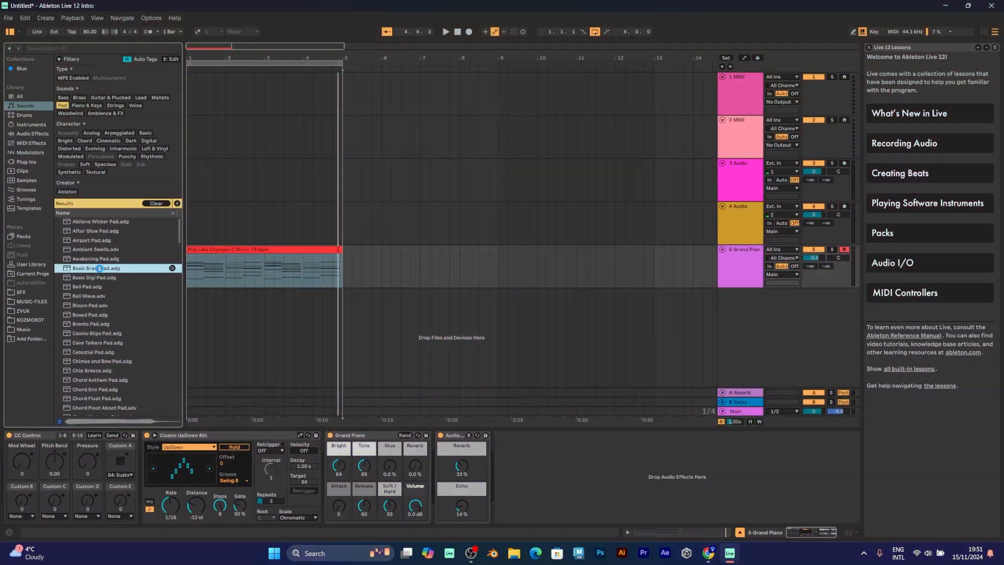
double_click(96, 268)
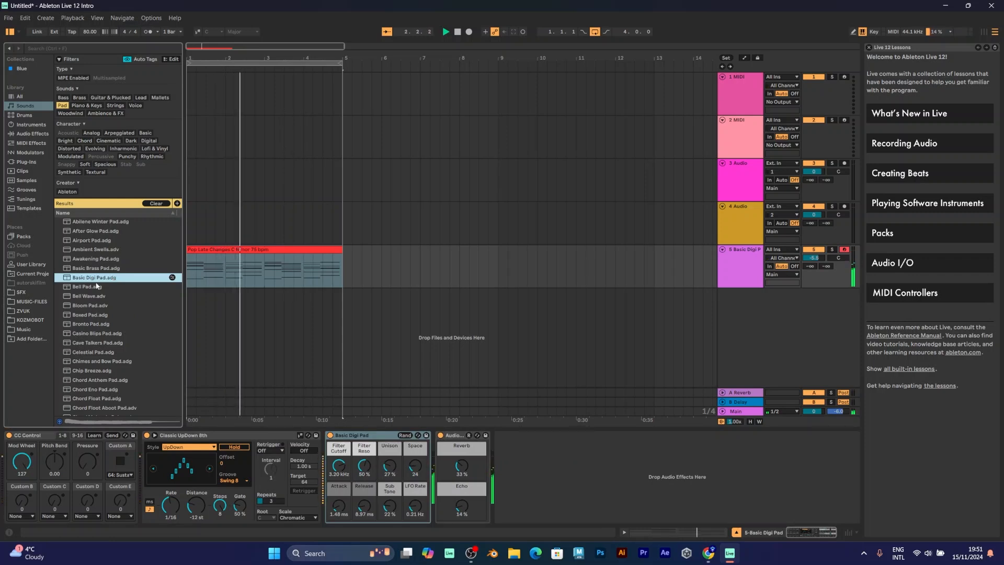
click(97, 268)
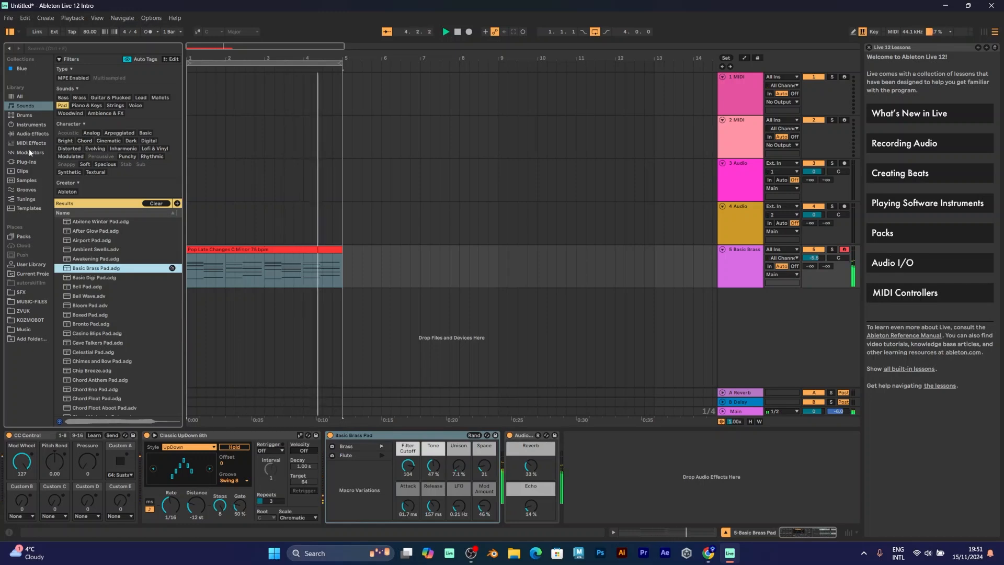
click(31, 143)
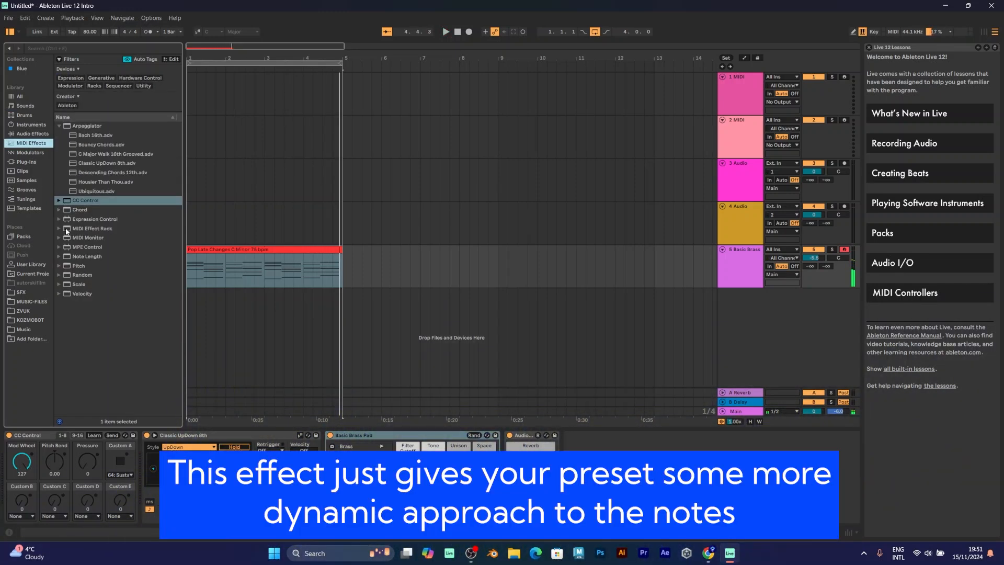
- Load MIDI Monitor, MPE Control Note PB 25, Note Length Ten Seconds and Pitch onto the chain
click(92, 228)
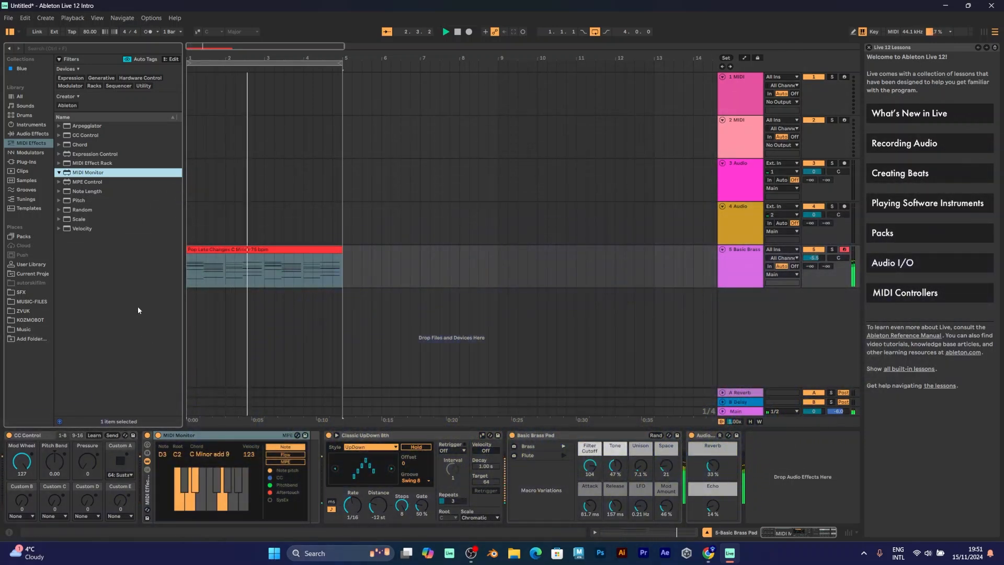
click(59, 182)
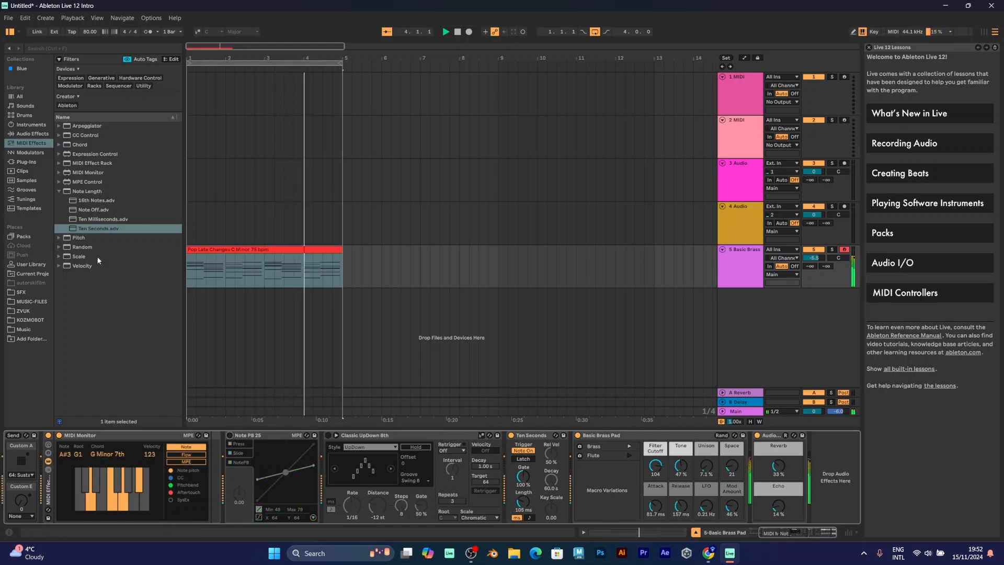
click(77, 238)
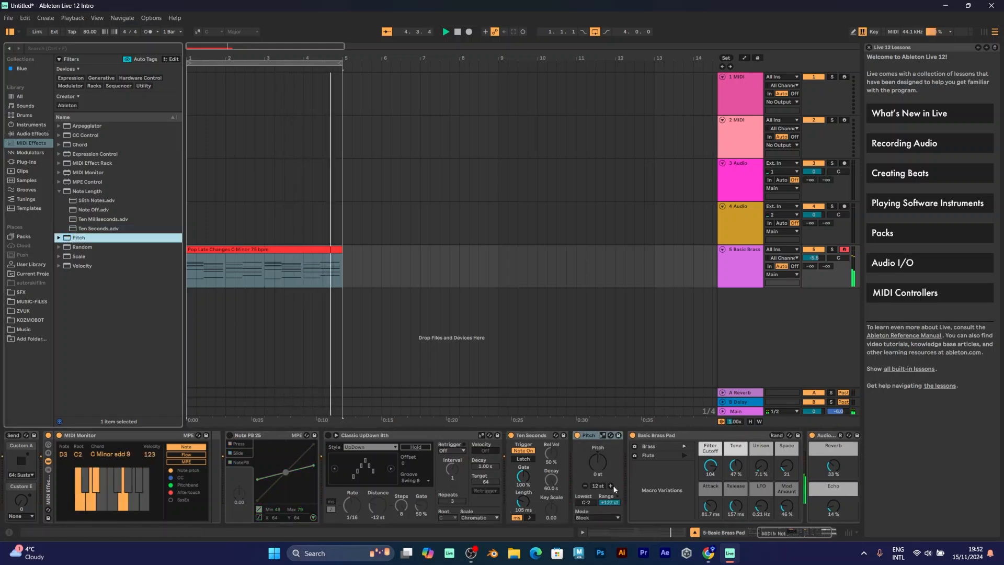
- Set the Pitch device to +7 st and pick Up & Down as the arpeggiator style
click(445, 31)
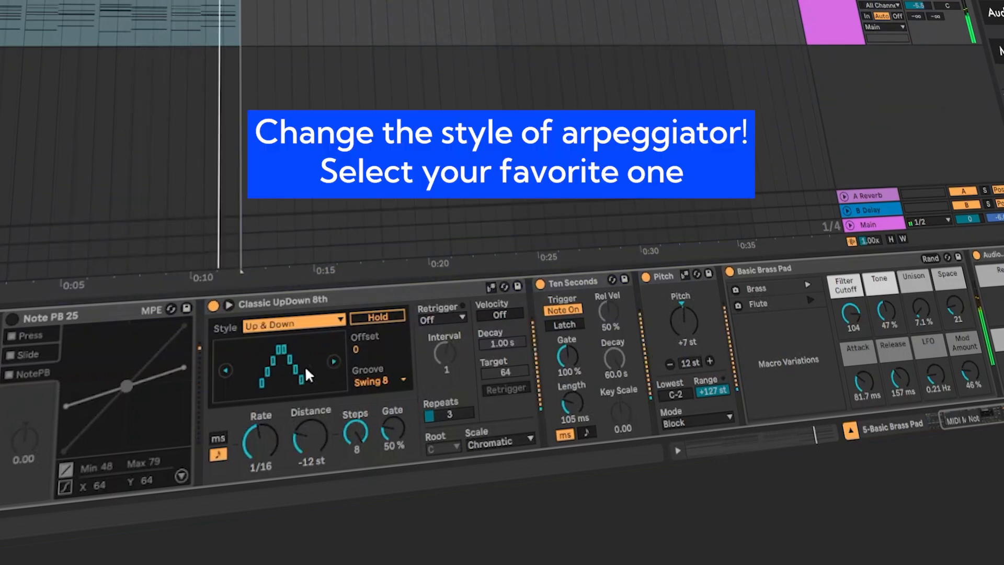
click(292, 324)
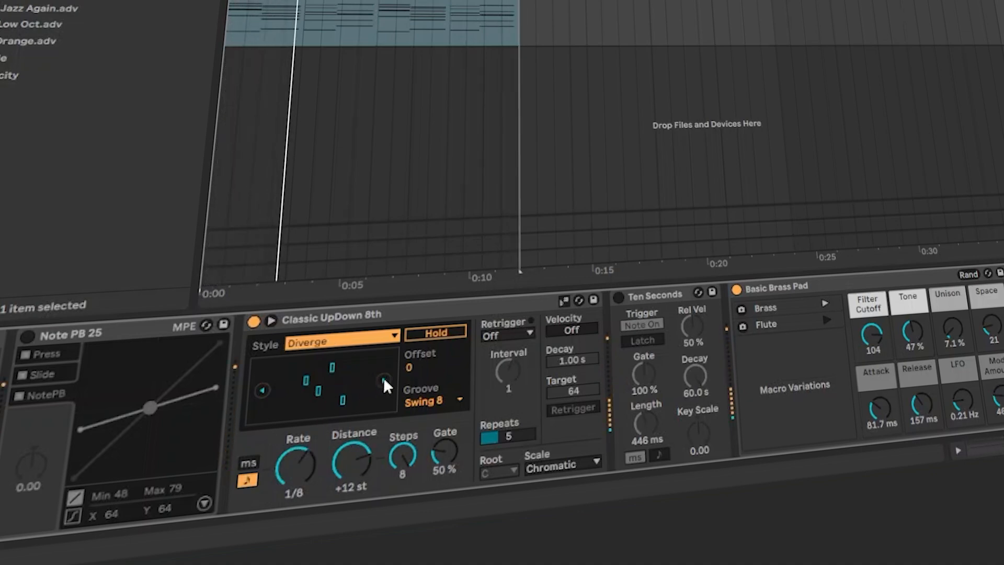
- Cycle the arpeggiator styles, ending on Play Order at a 1/24 rate
click(342, 337)
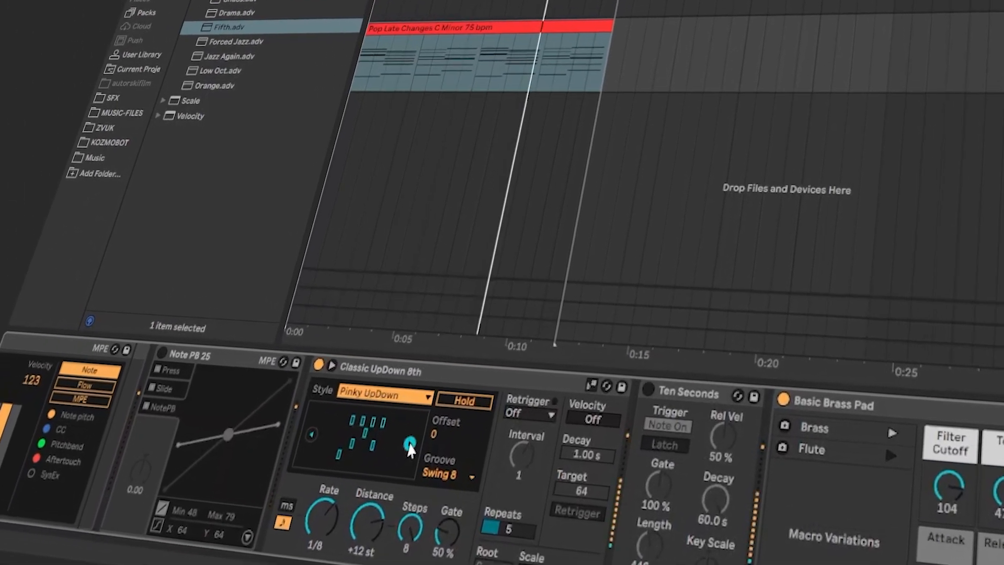
click(382, 397)
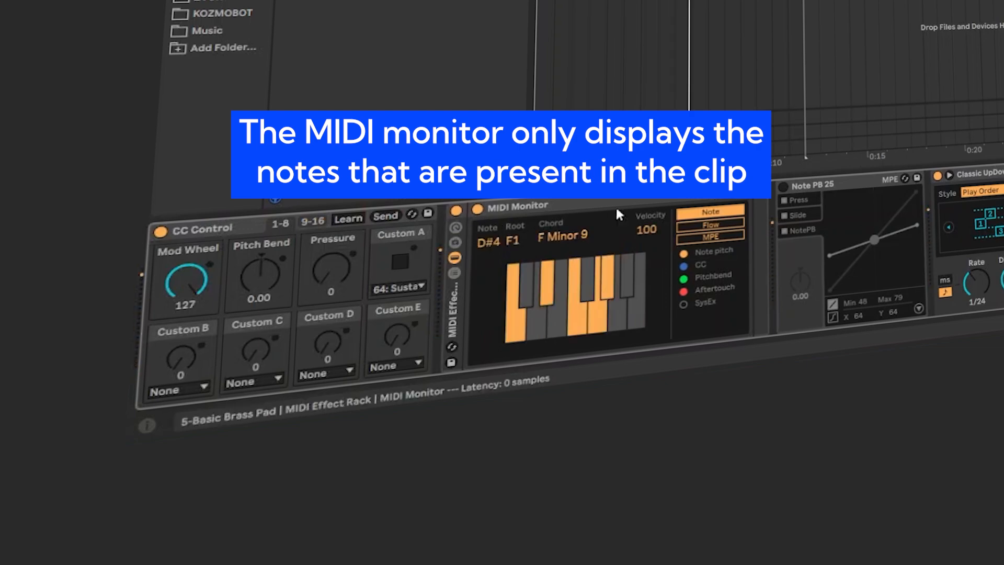
- Duplicate the Basic Brass track with Ctrl+D, copying its chord clip below
click(454, 257)
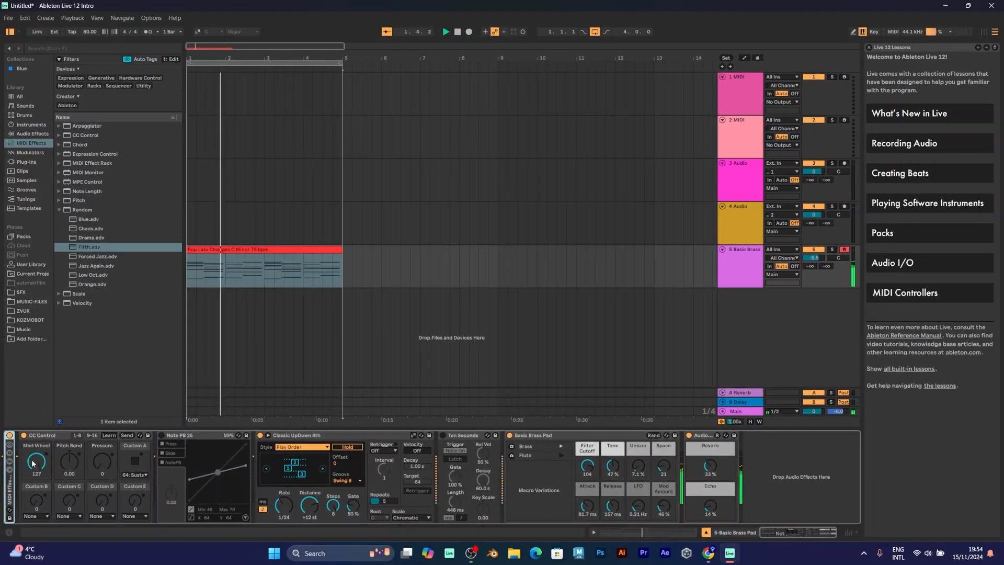
click(444, 31)
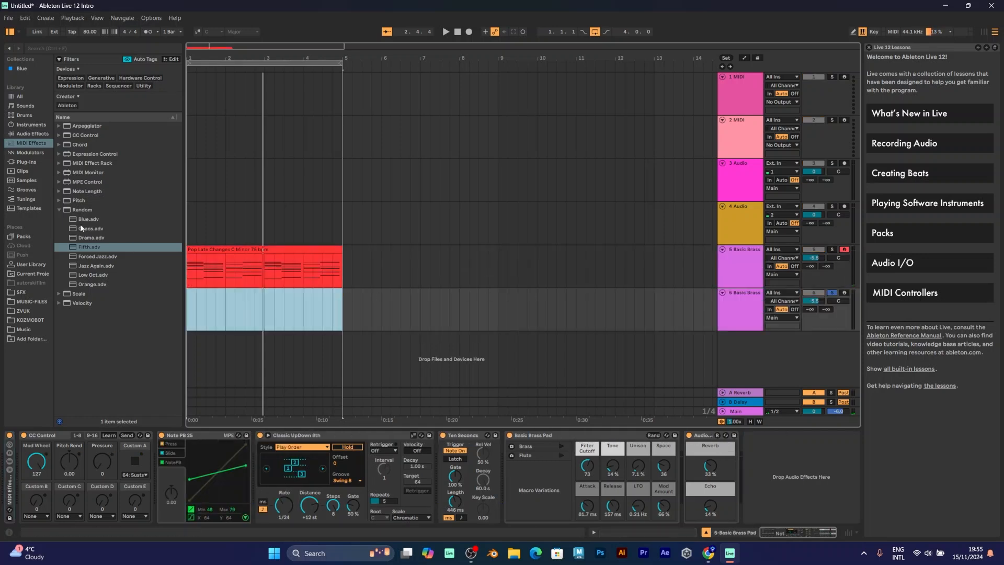
- Give track 6 the Mood Change C 106 bpm clip and Forced Jazz, fold it, insert a MIDI track
click(23, 171)
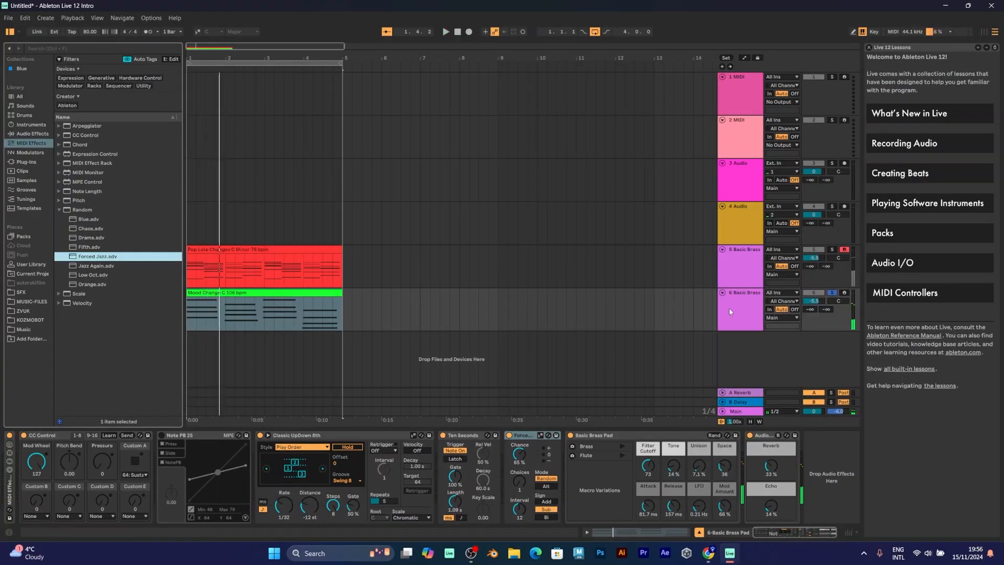
click(741, 293)
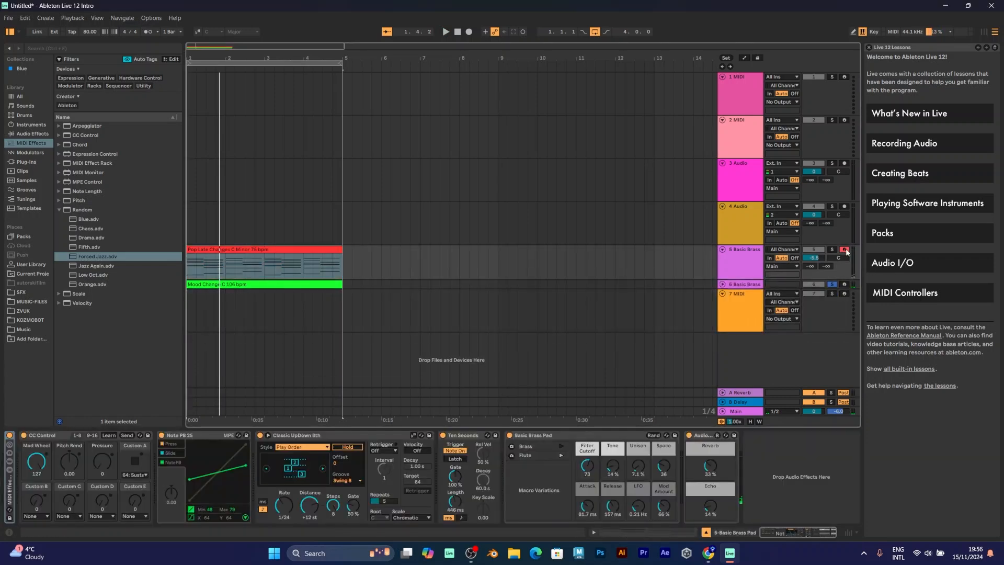
- Load Basic Keys Loop on track 7 and drop the Souly C Min 140 bpm clip onto it
click(22, 171)
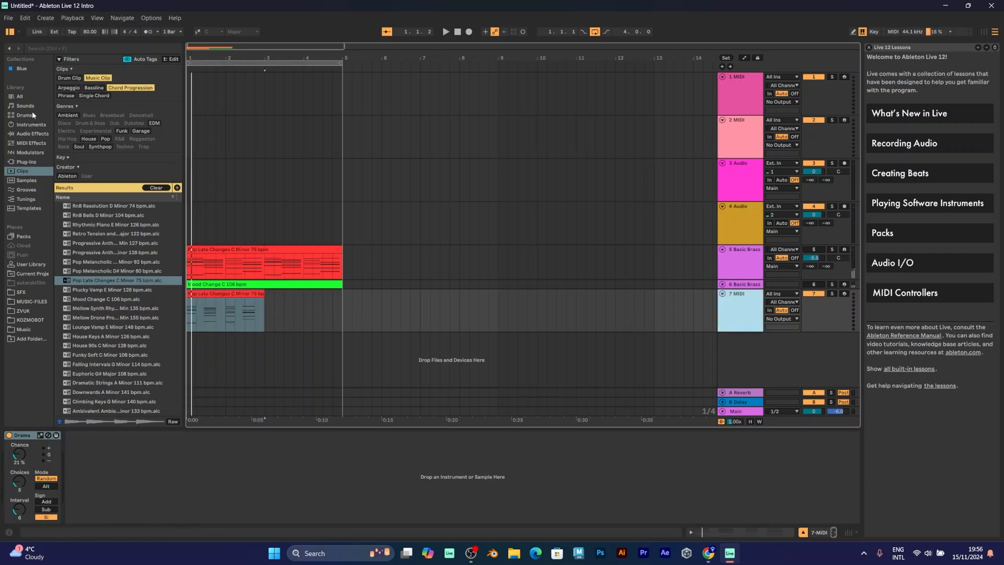
click(25, 105)
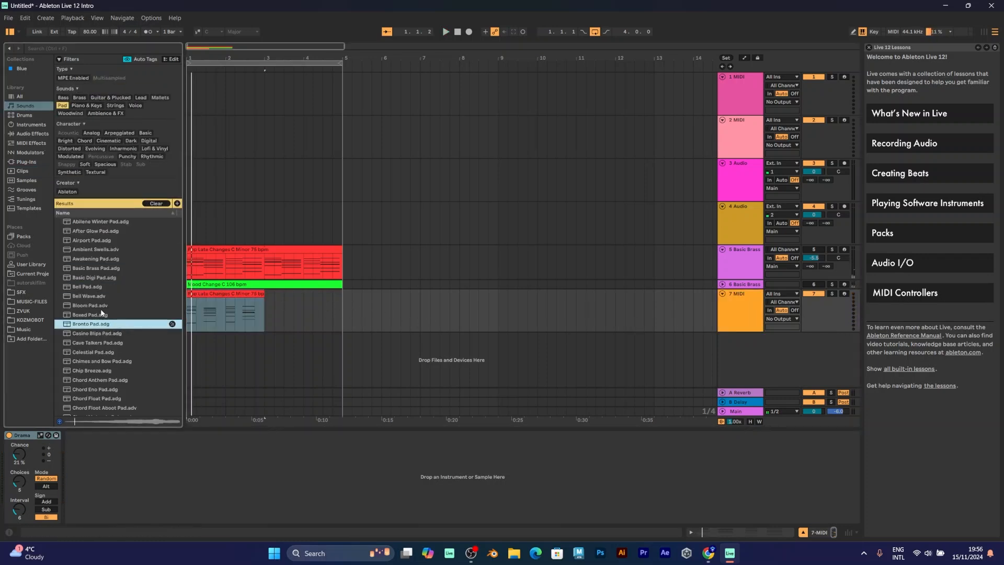
click(86, 105)
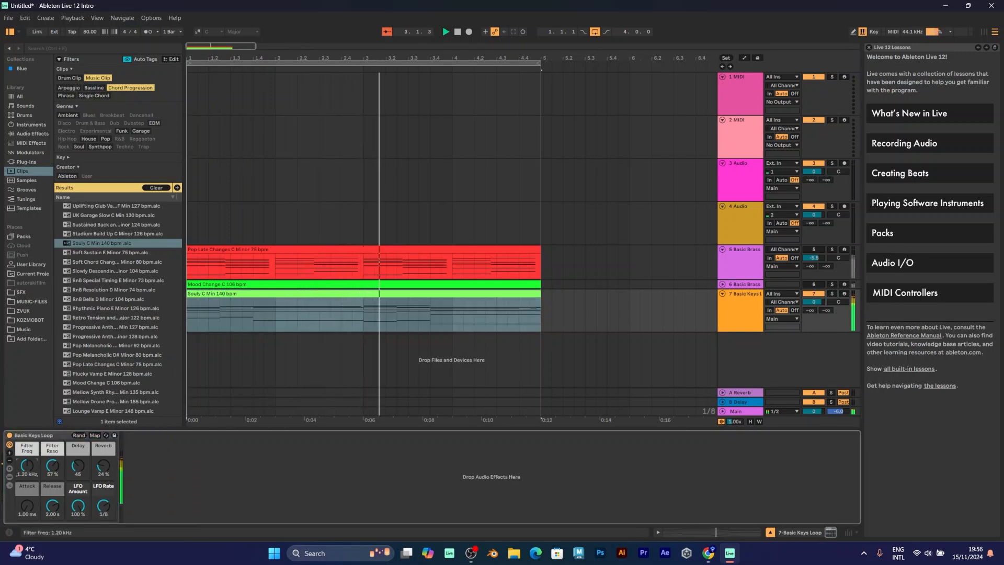
- Load the −12 Pitch preset and Arp Descending Note rack onto the Basic Keys track
click(31, 143)
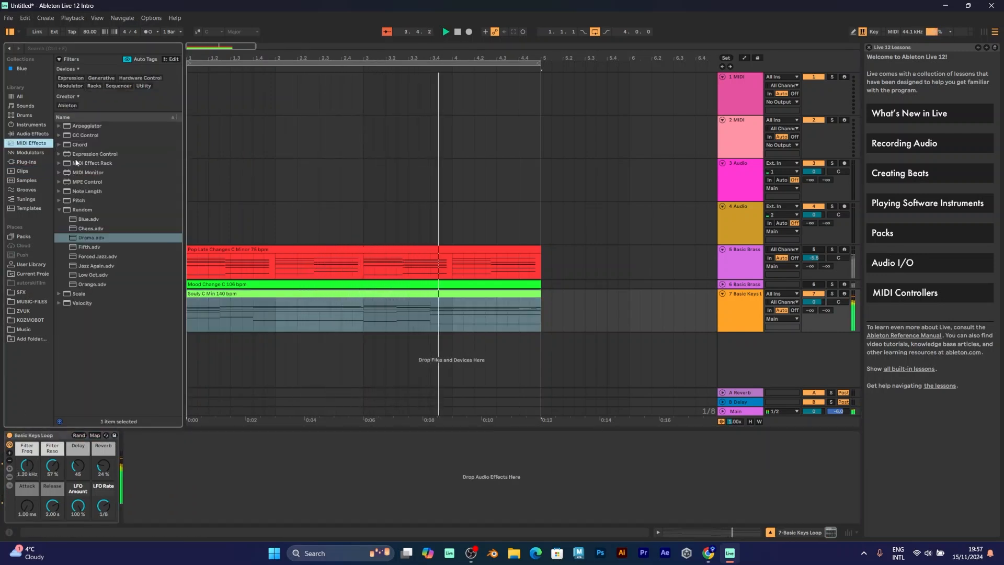
click(78, 200)
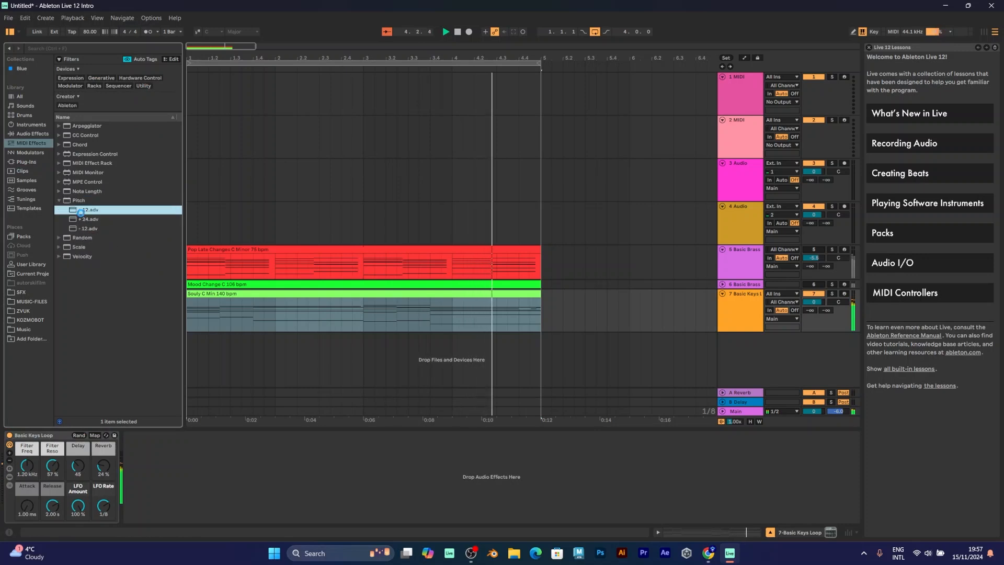
double_click(88, 210)
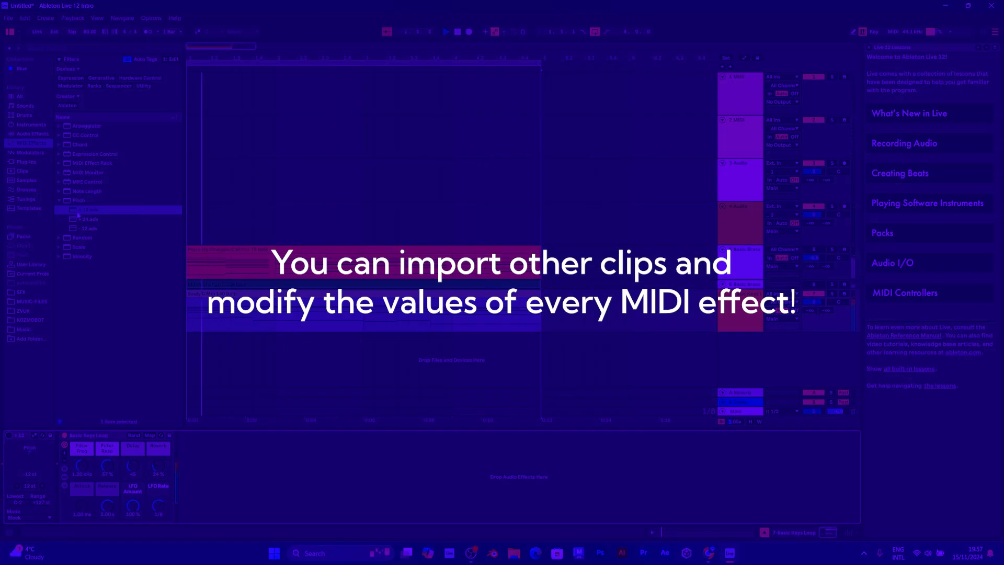
click(86, 162)
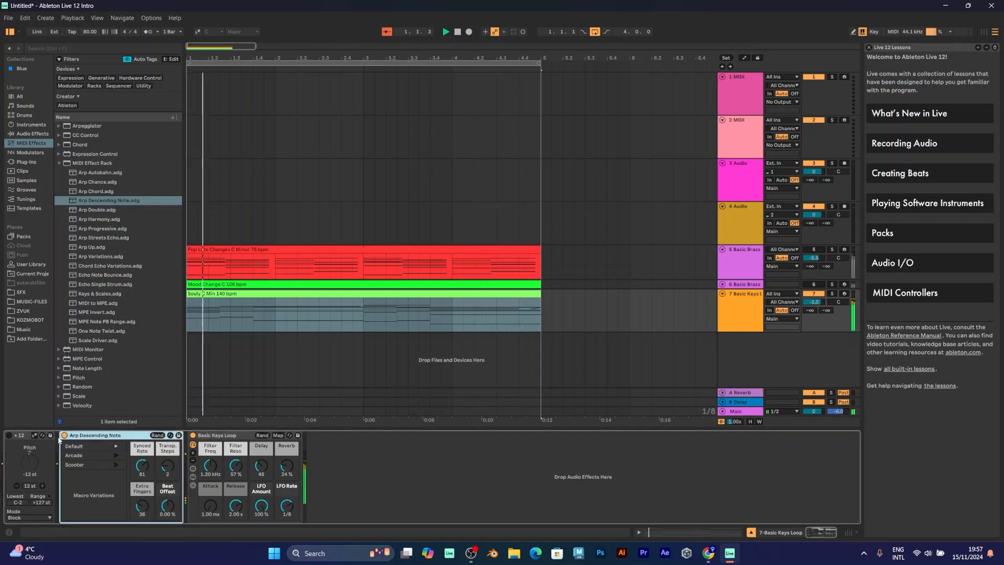
- Collapse the MIDI Effect Rack presets and open the Arpeggiator folder to find Housier Than Thou
click(59, 163)
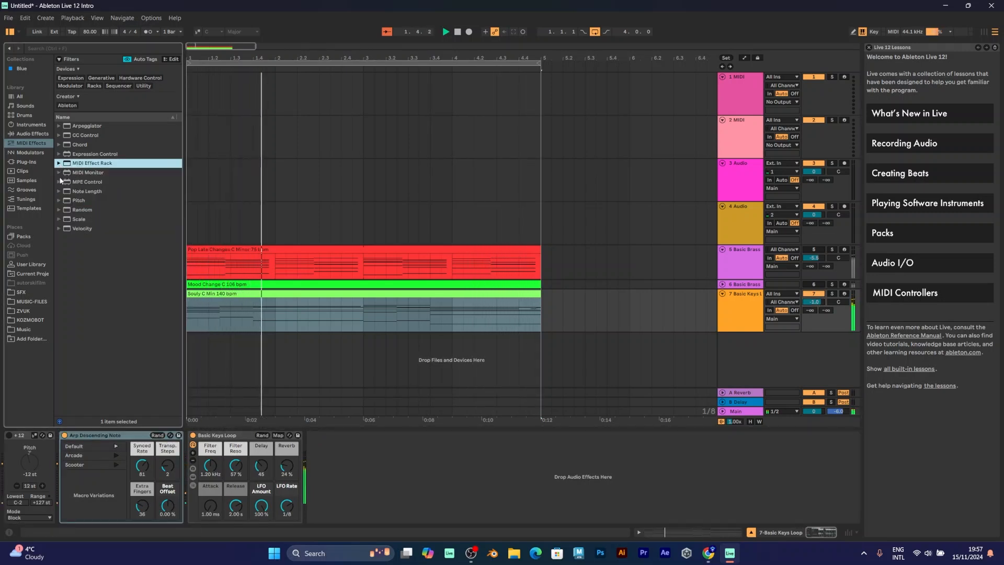
click(58, 125)
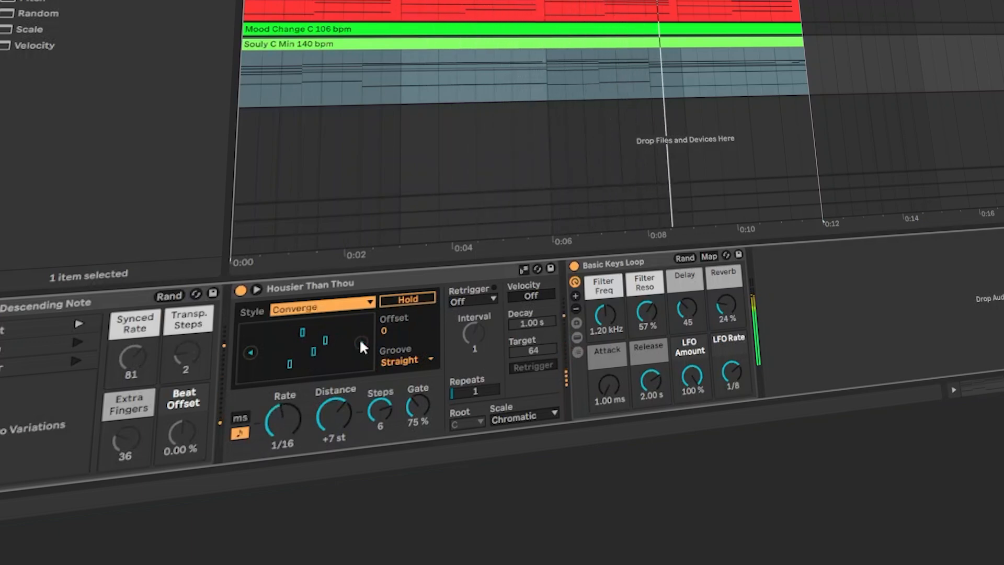
- Switch the Housier Than Thou arpeggio style to Random, then reopen the style list for Random Once
click(322, 301)
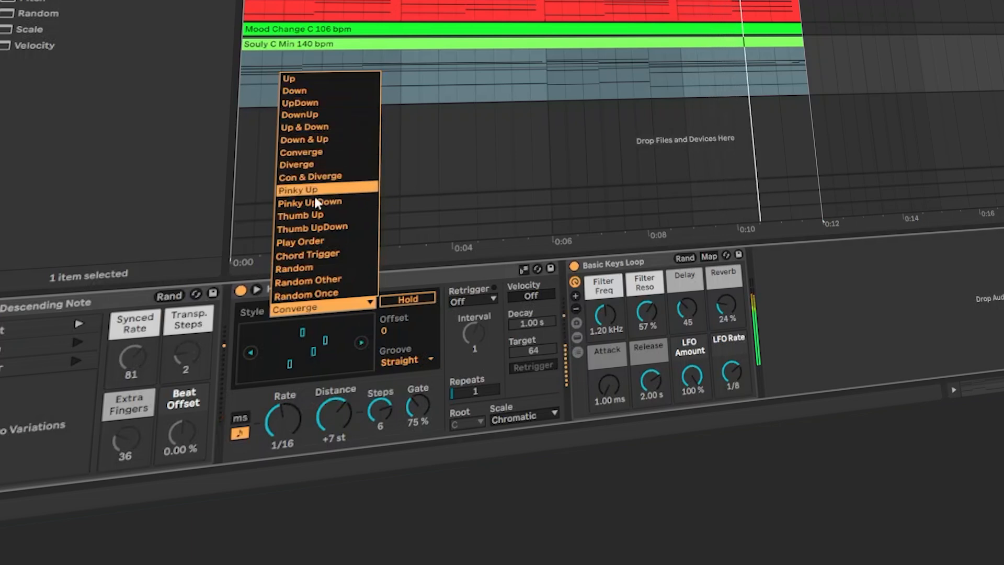
click(294, 269)
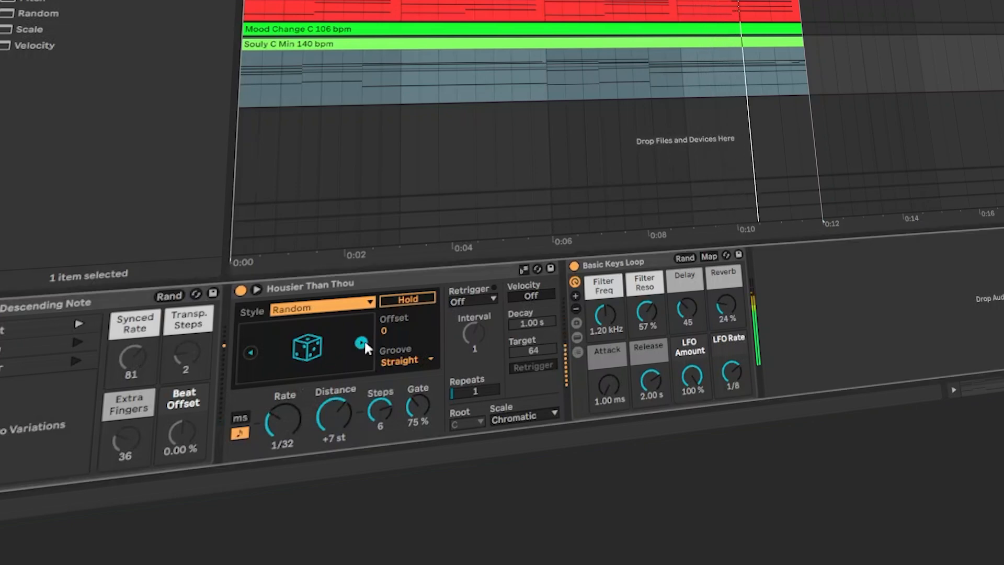
click(320, 307)
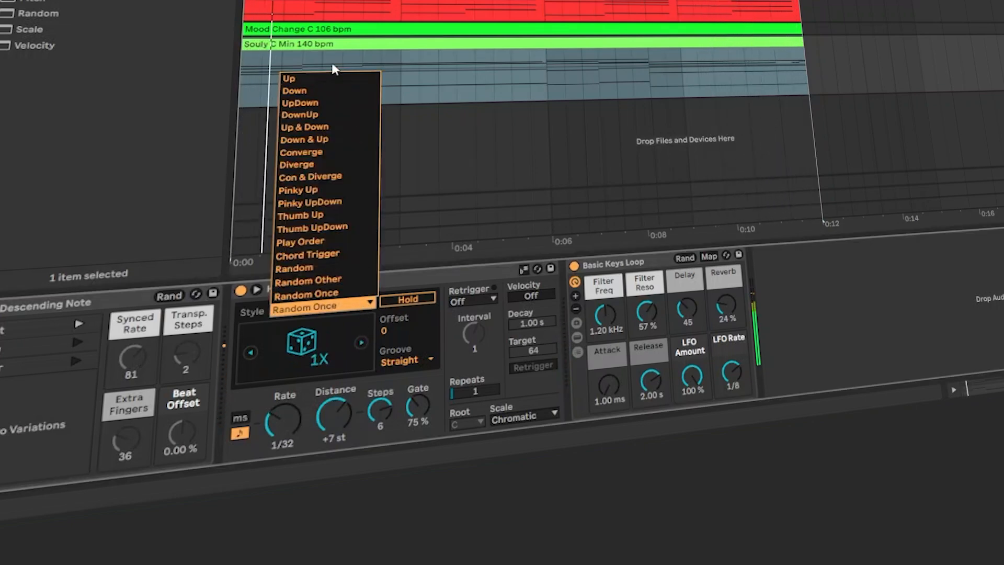